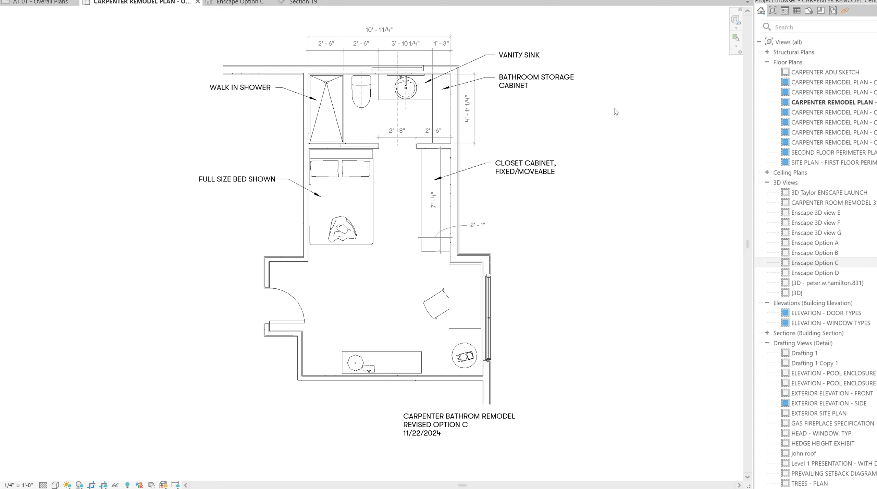
pyautogui.moveTo(607, 107)
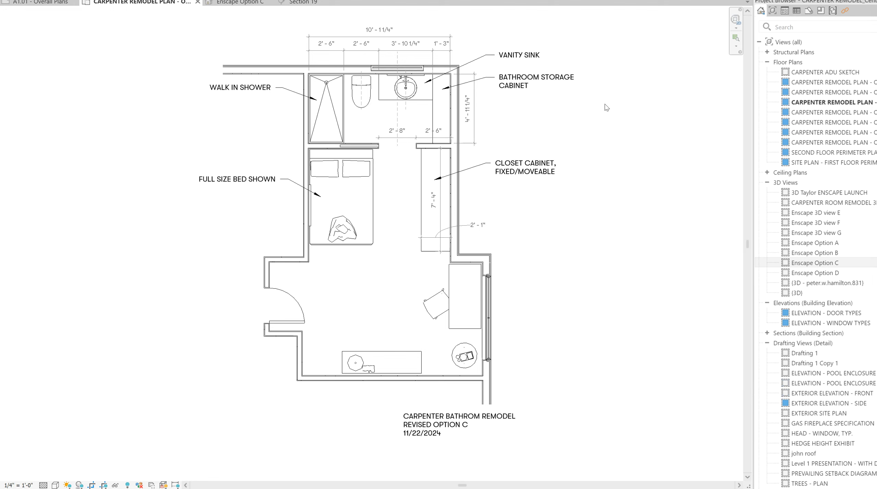
pyautogui.moveTo(403, 177)
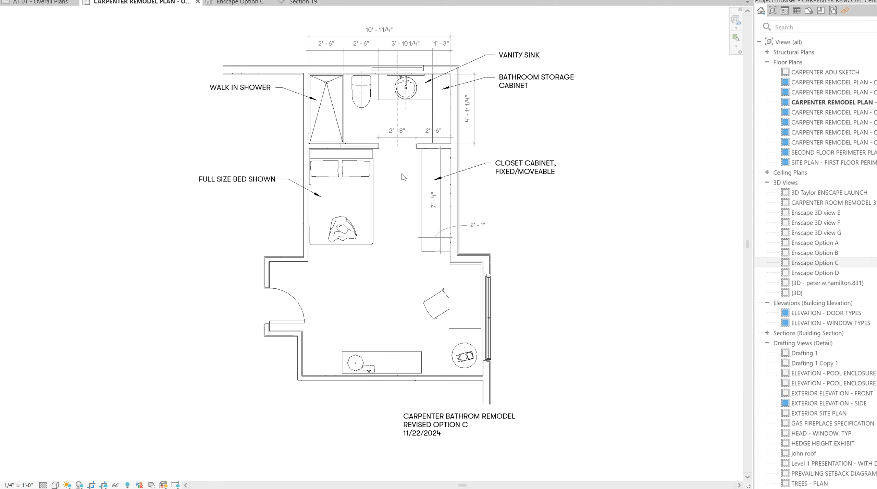
pyautogui.moveTo(429, 135)
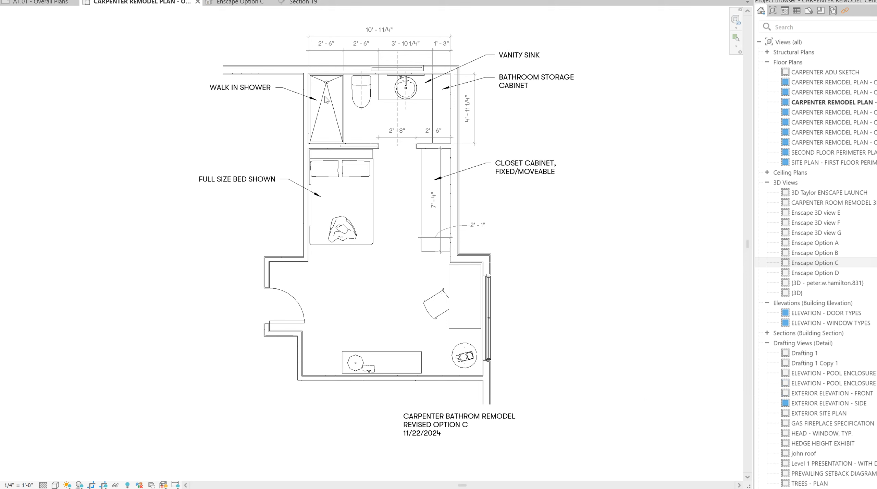
pyautogui.moveTo(326, 100)
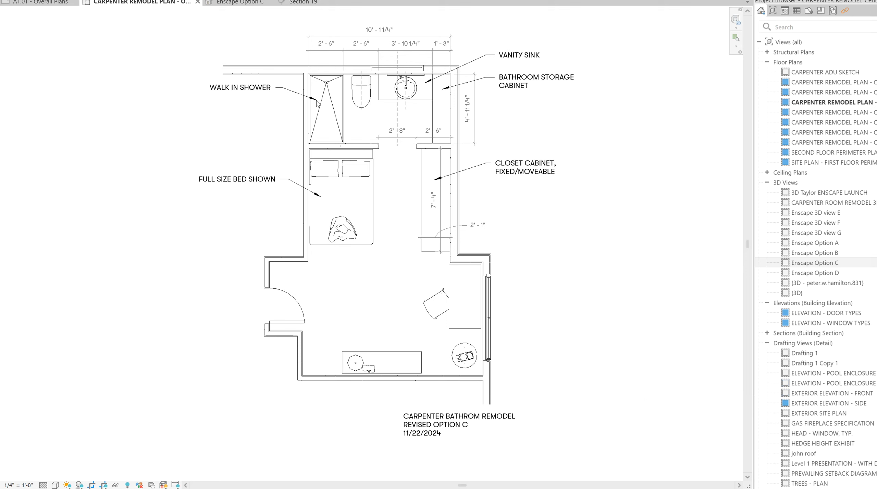
pyautogui.moveTo(475, 210)
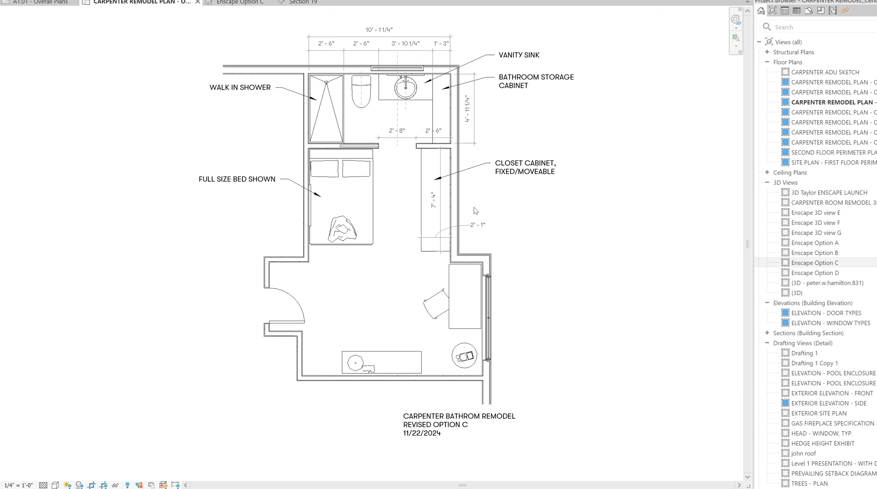
pyautogui.moveTo(416, 238)
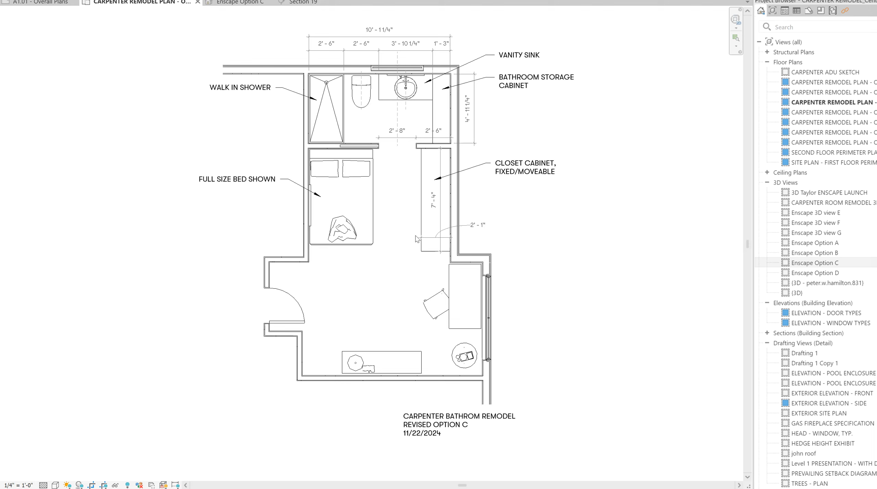
pyautogui.moveTo(467, 244)
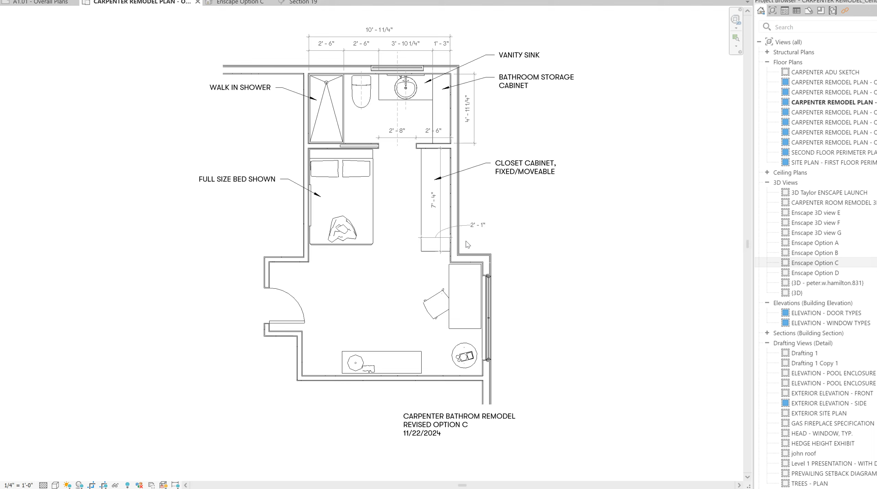
pyautogui.moveTo(505, 208)
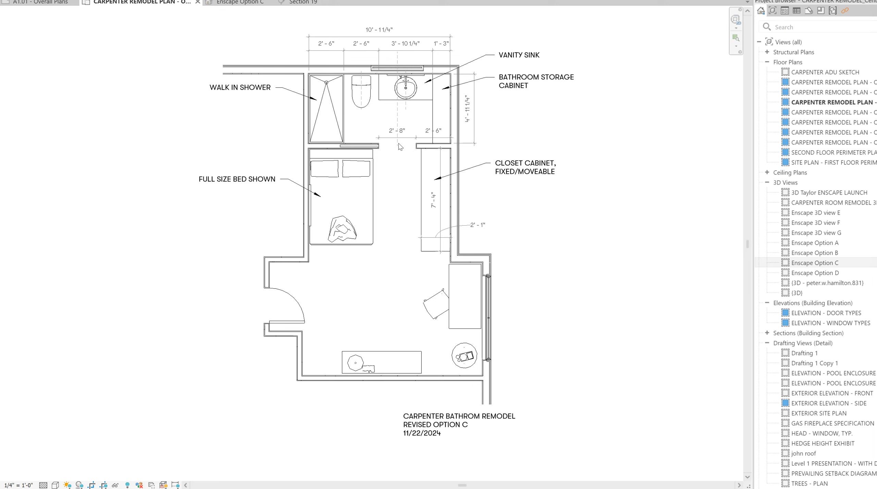
pyautogui.moveTo(398, 67)
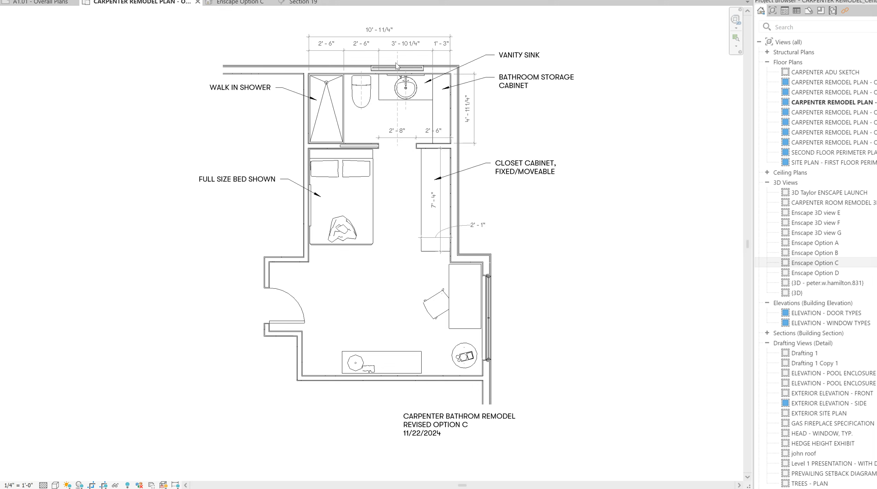
pyautogui.moveTo(403, 151)
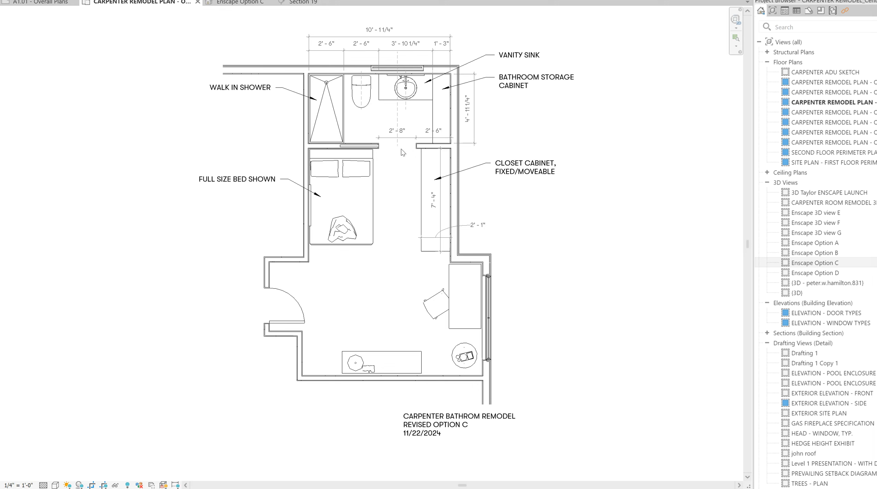
pyautogui.moveTo(409, 76)
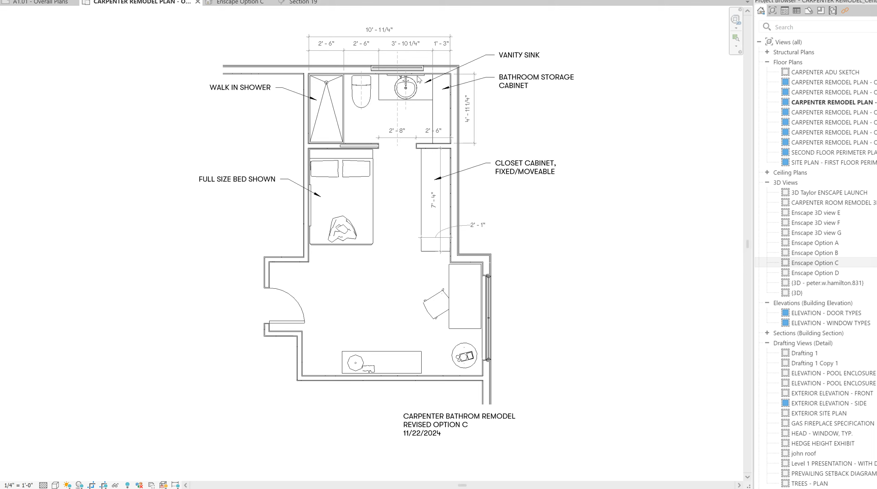
pyautogui.moveTo(470, 340)
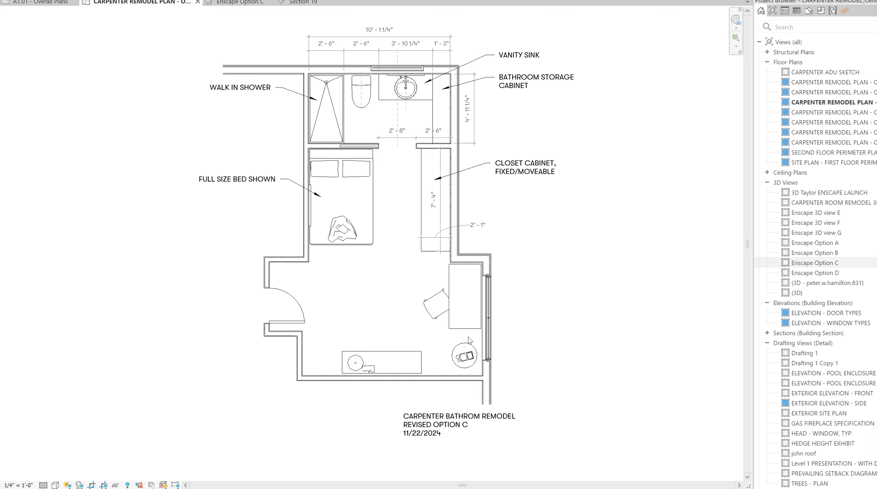
pyautogui.moveTo(395, 482)
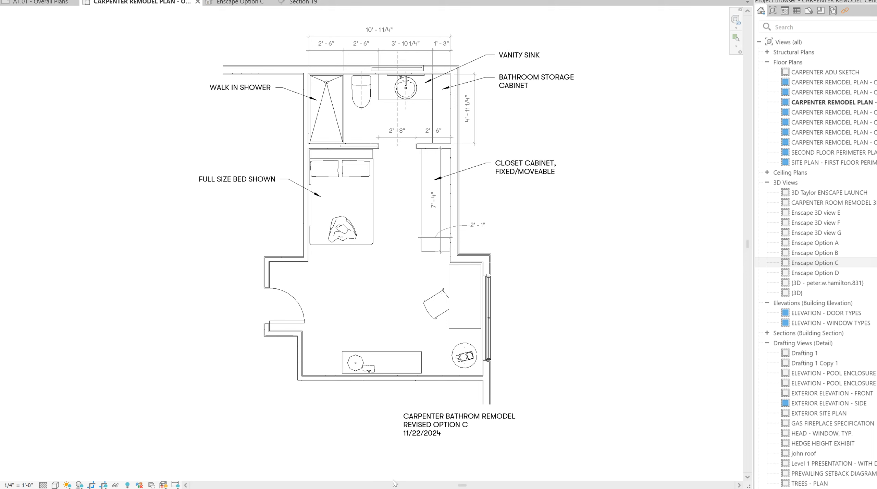
# - Launch Enscape and orbit to an overhead rendered view of the Option C bedroom and bathroom
pyautogui.doubleClick(817, 263)
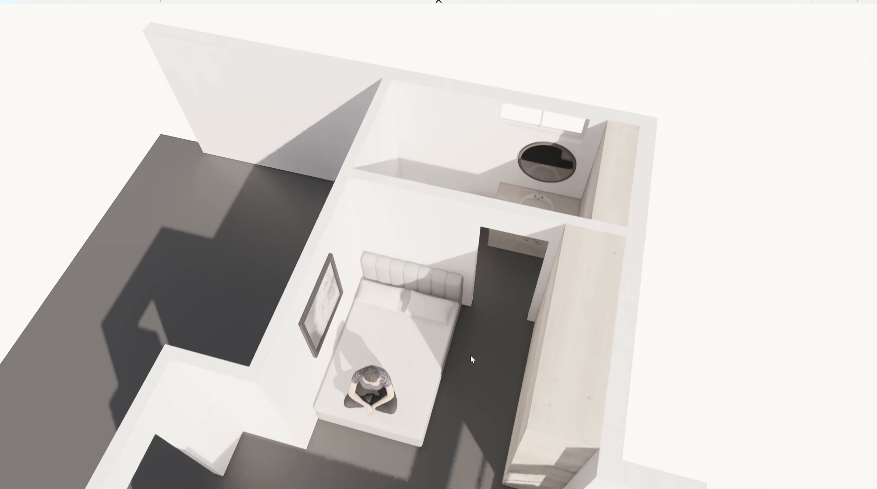